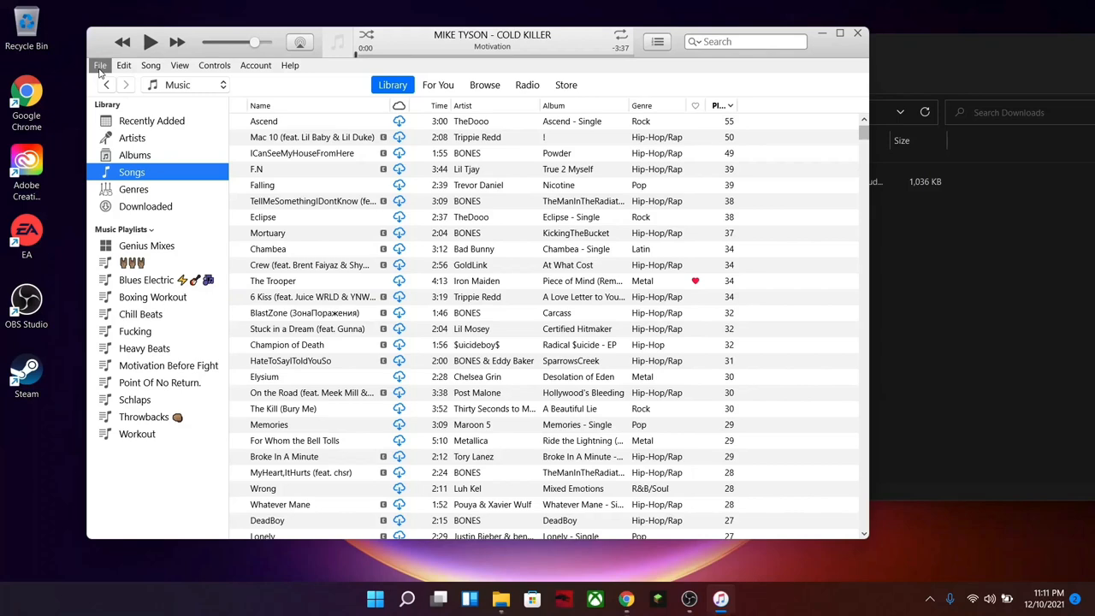
From iTunes' File menu, bring up the Downloads folder holding the Rocky Balboa speech MP3.
click(100, 65)
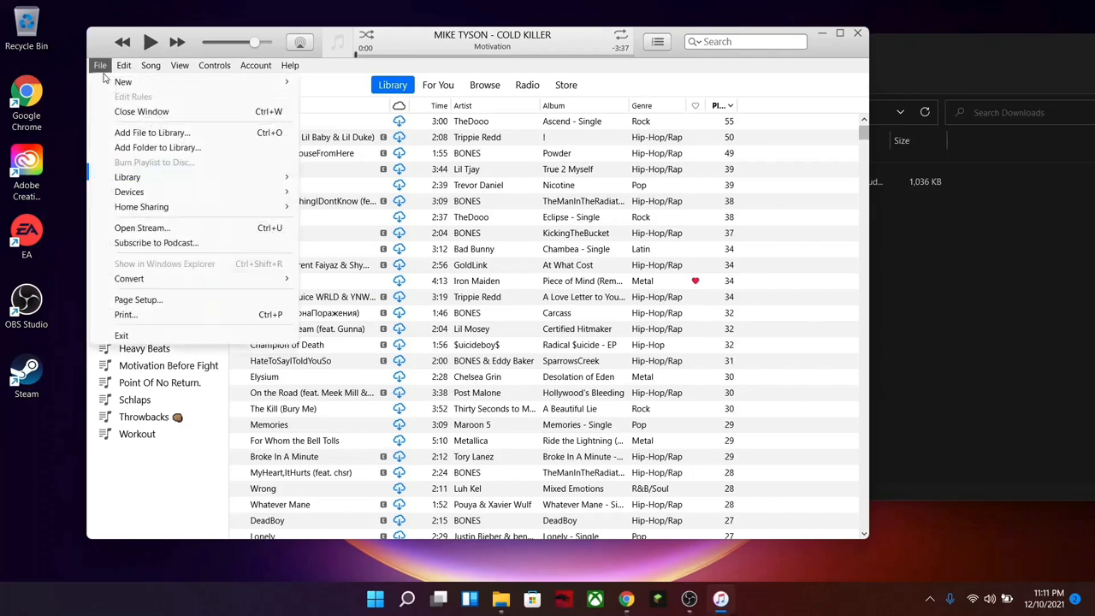
click(152, 133)
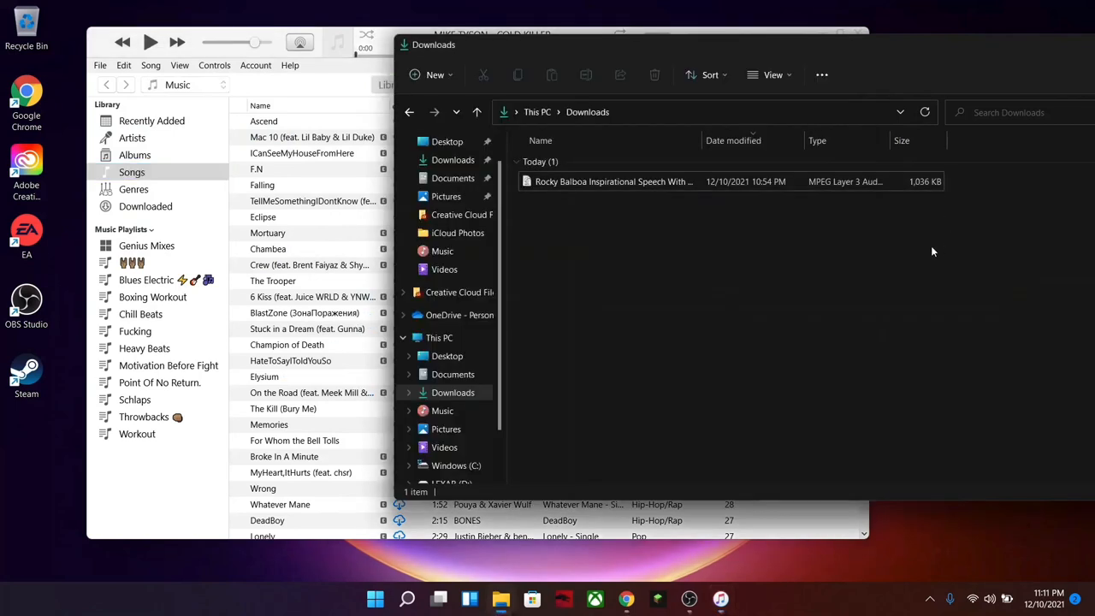
Show iTunes' Recently Added library, listing Motivation by Unknown Artist under Today.
click(615, 181)
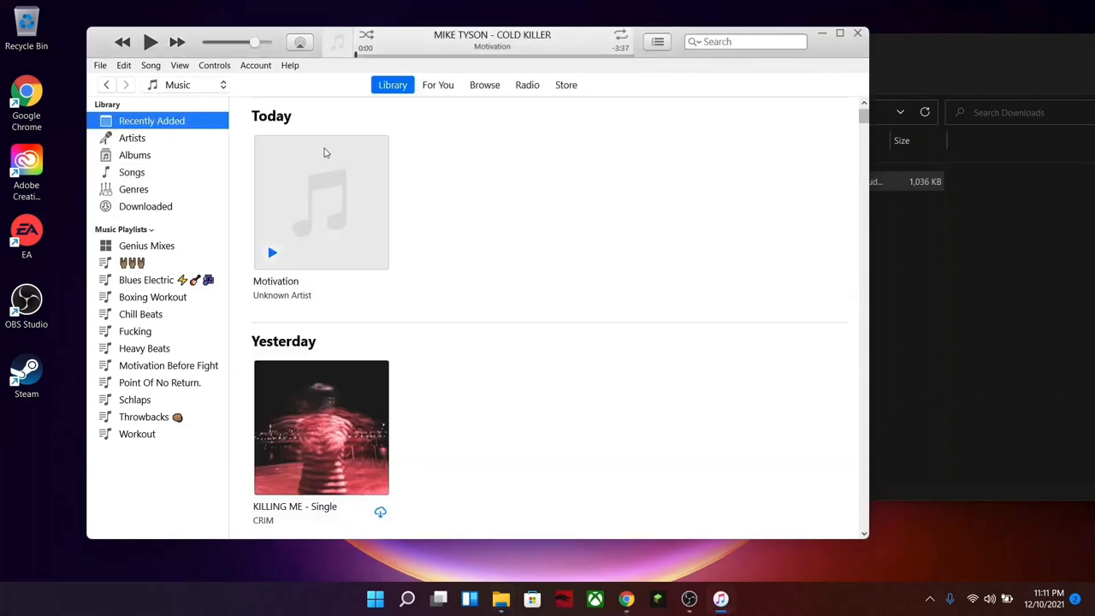
mouse_move(796, 82)
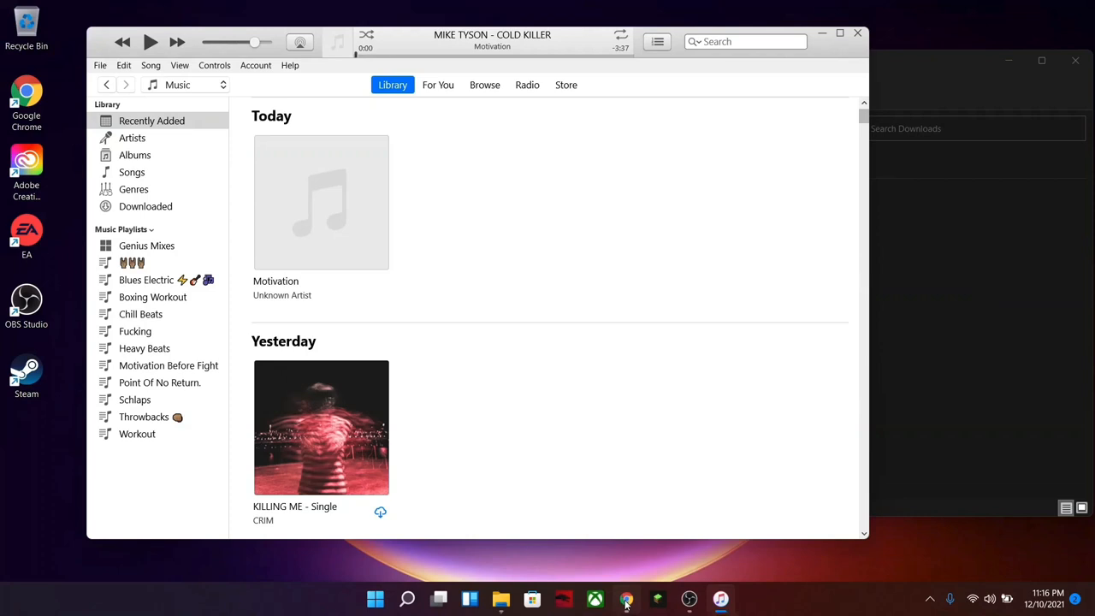
Google 'convert mp3 to m4a' in Chrome and go to CloudConvert's MP3 to M4A Converter.
click(627, 599)
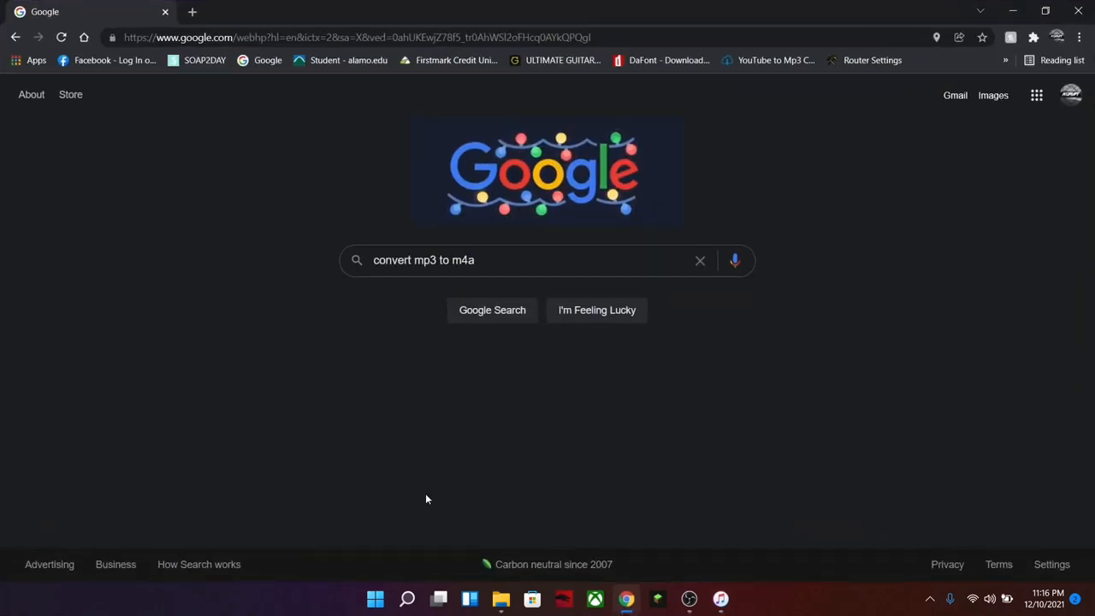
click(452, 260)
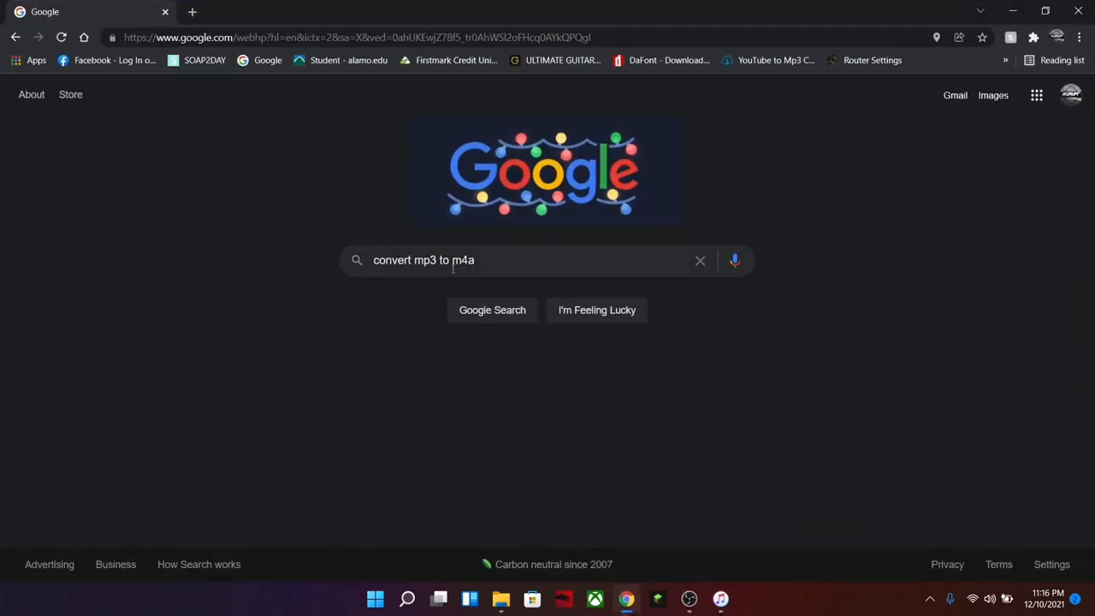
mouse_move(497, 339)
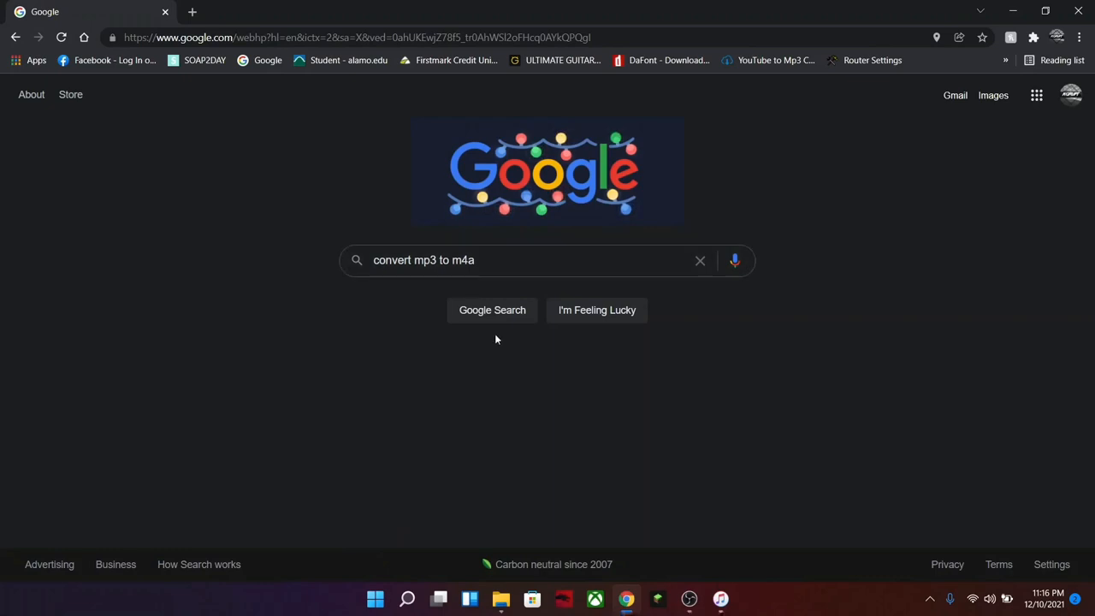
click(492, 310)
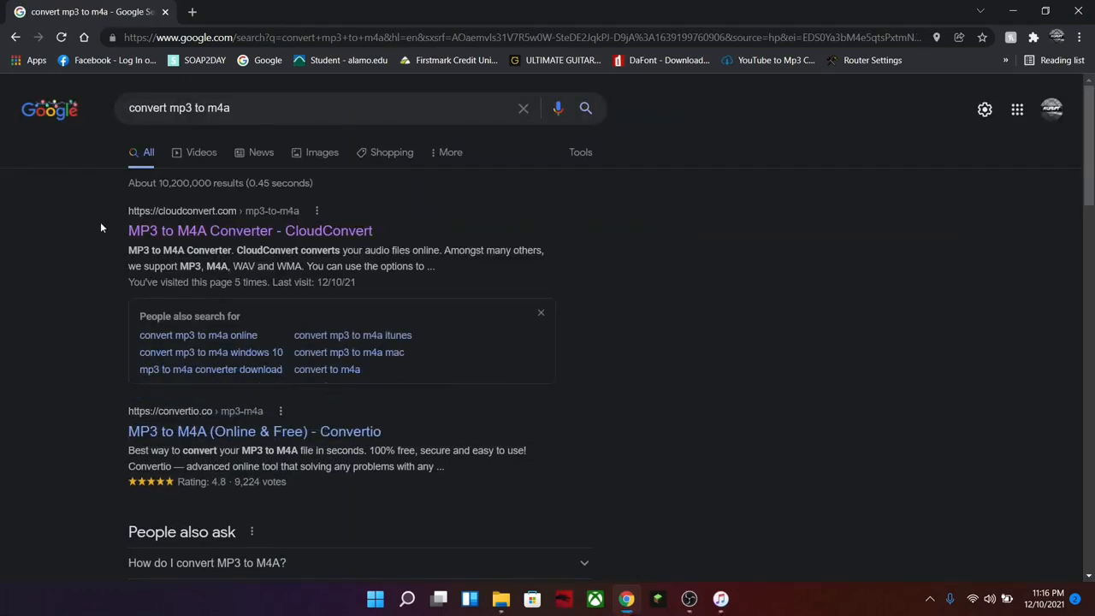
mouse_move(250, 230)
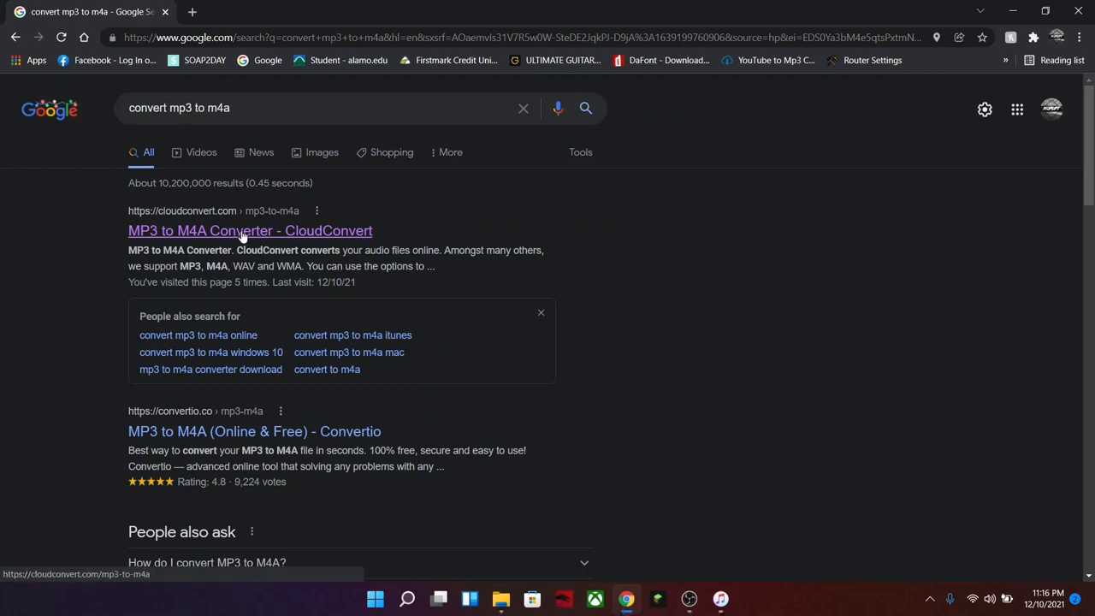
click(249, 231)
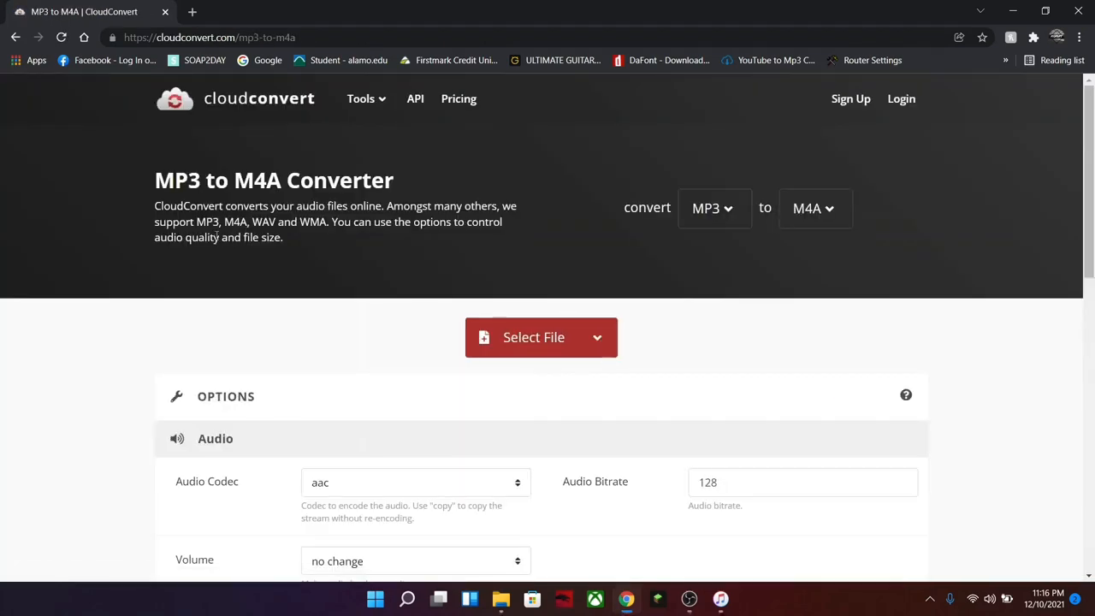
mouse_move(737, 221)
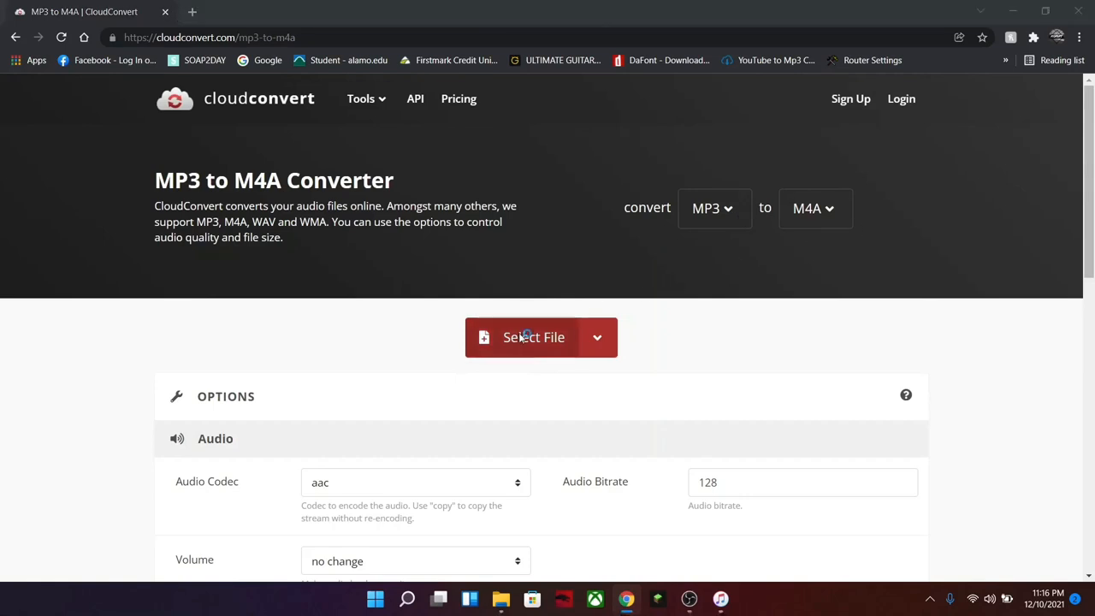
Convert the Rocky Balboa speech MP3 to M4A on CloudConvert and download it to Downloads.
click(534, 337)
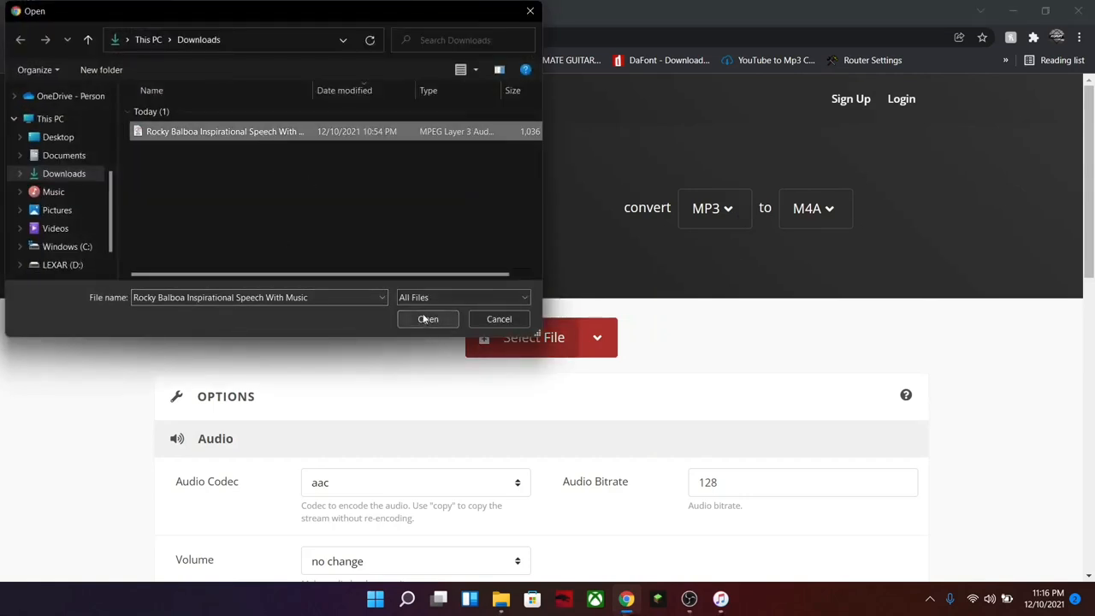
click(428, 319)
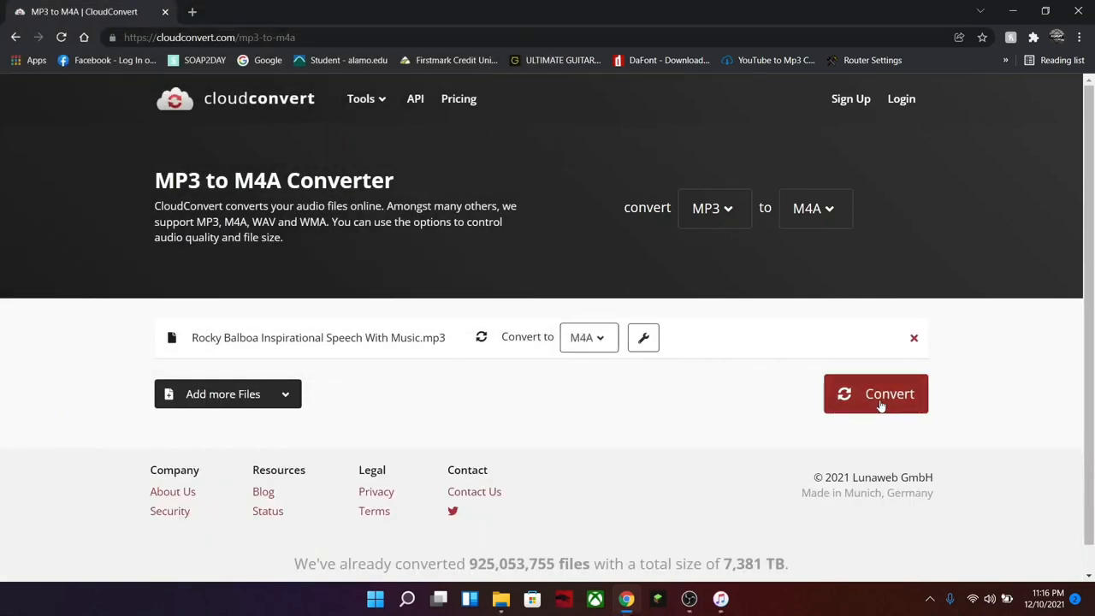
click(877, 394)
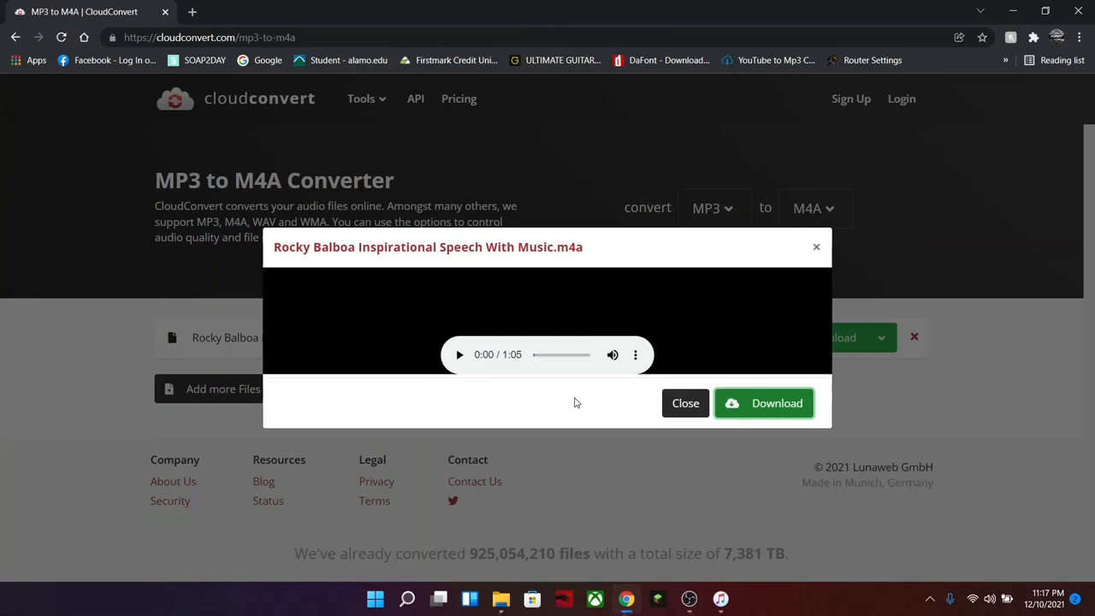
click(764, 403)
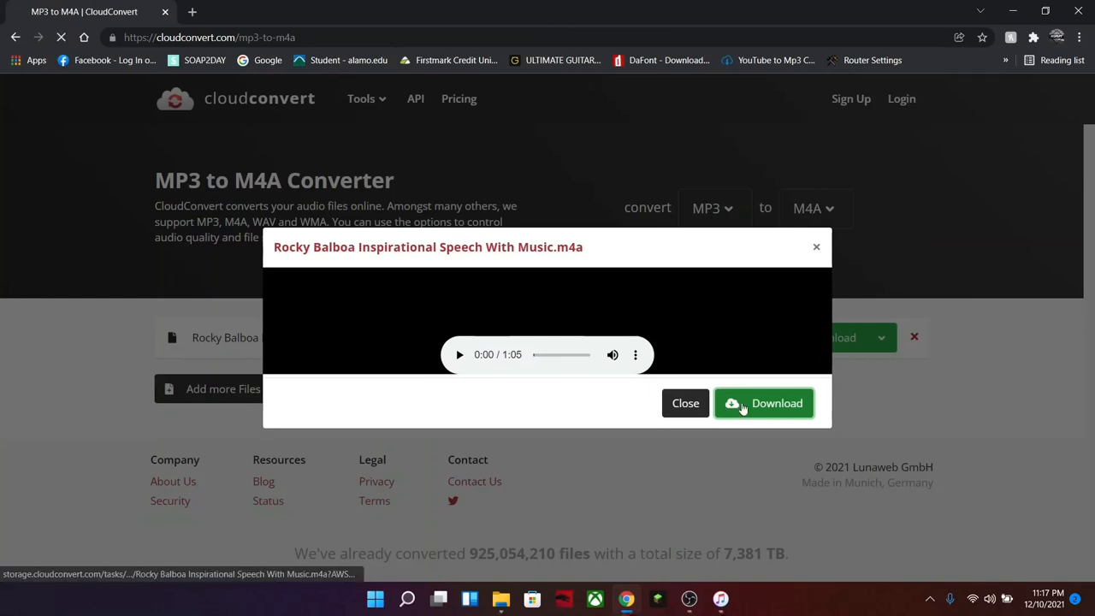
click(764, 403)
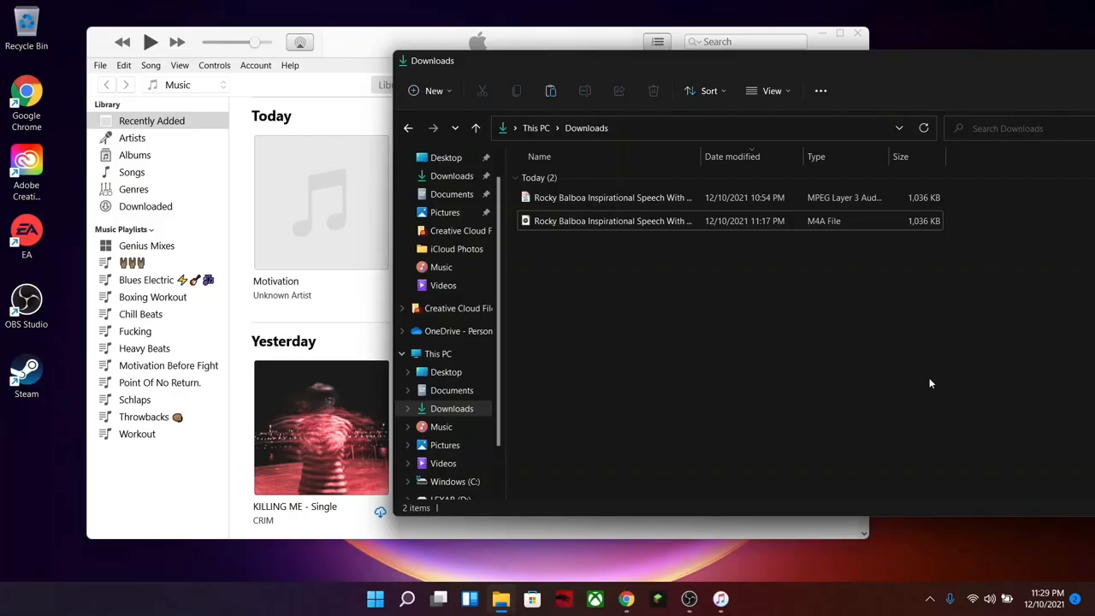
mouse_move(934, 378)
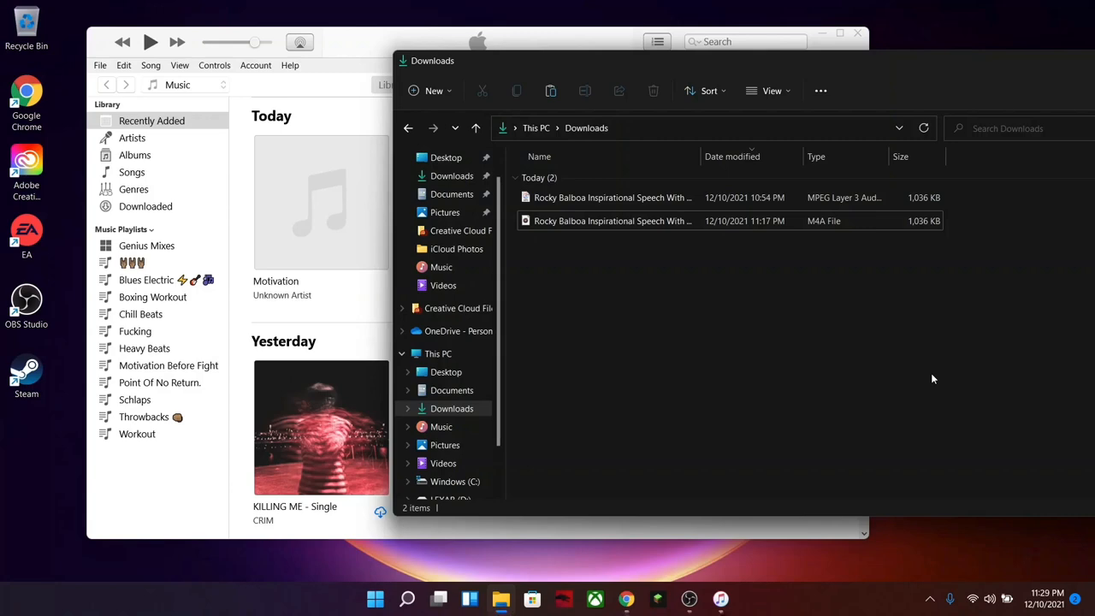
mouse_move(85, 57)
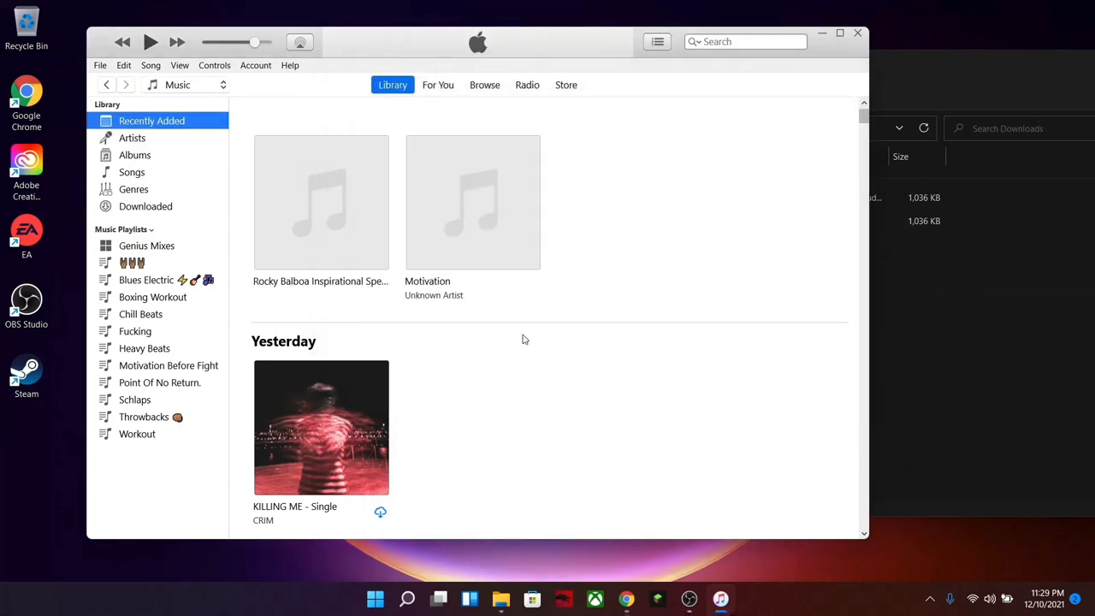
mouse_move(689, 279)
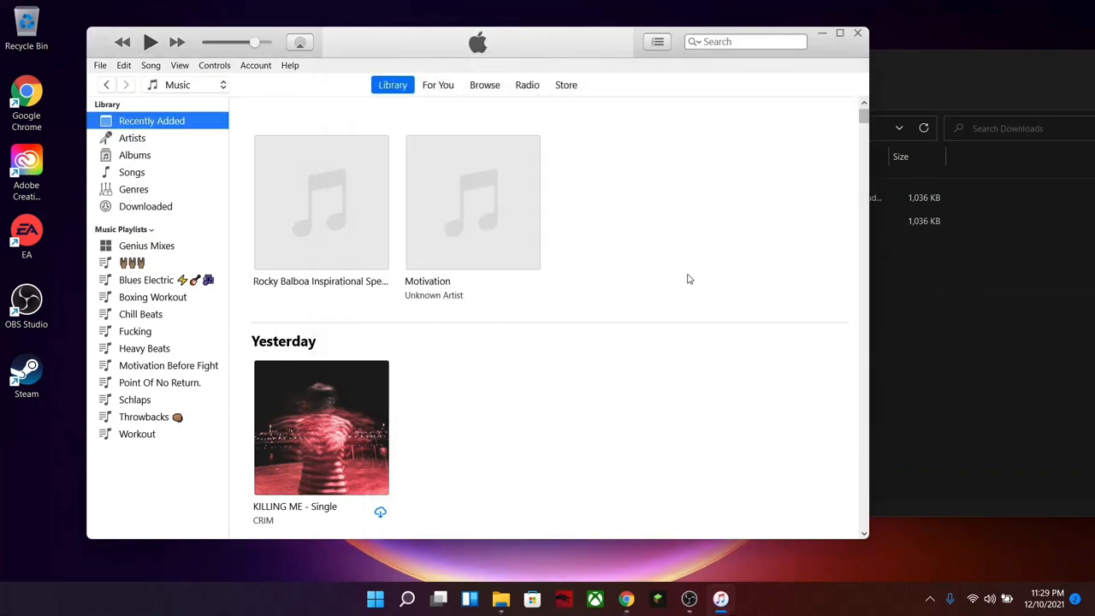